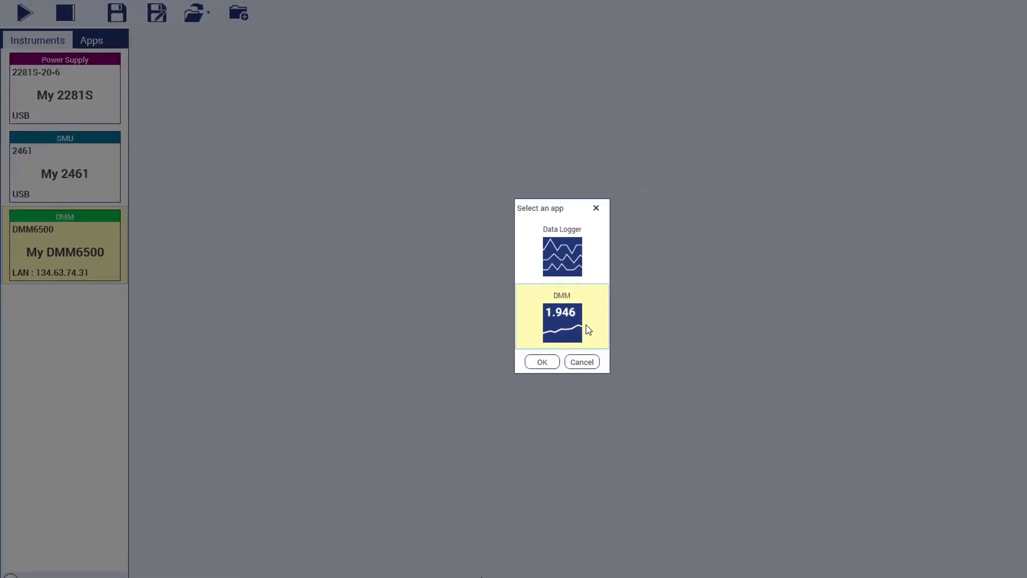
Confirm the DMM app for the DMM6500, landing on its DMM-1 temperature measurement settings.
{"action": "left_click", "coordinate": [542, 362]}
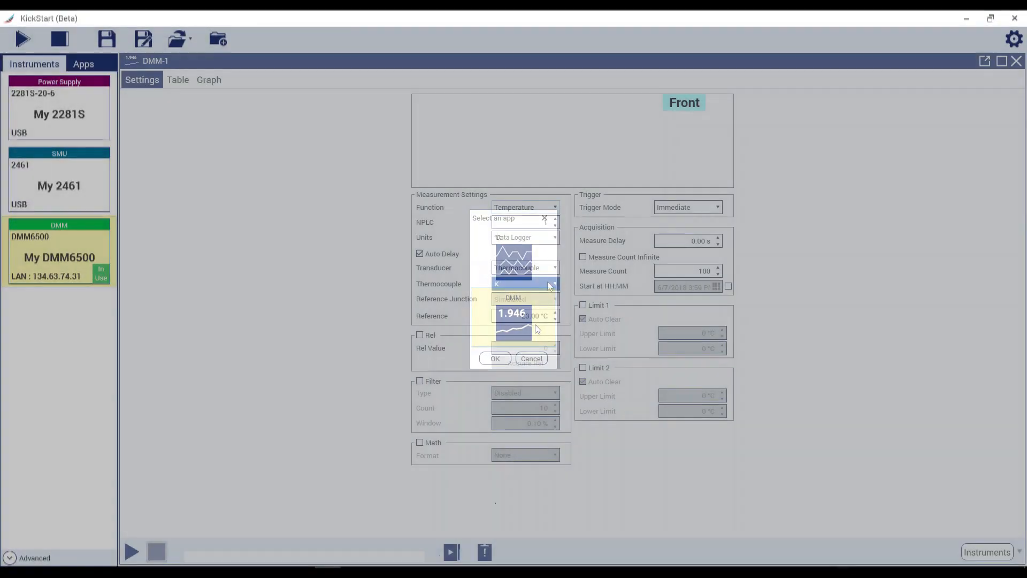